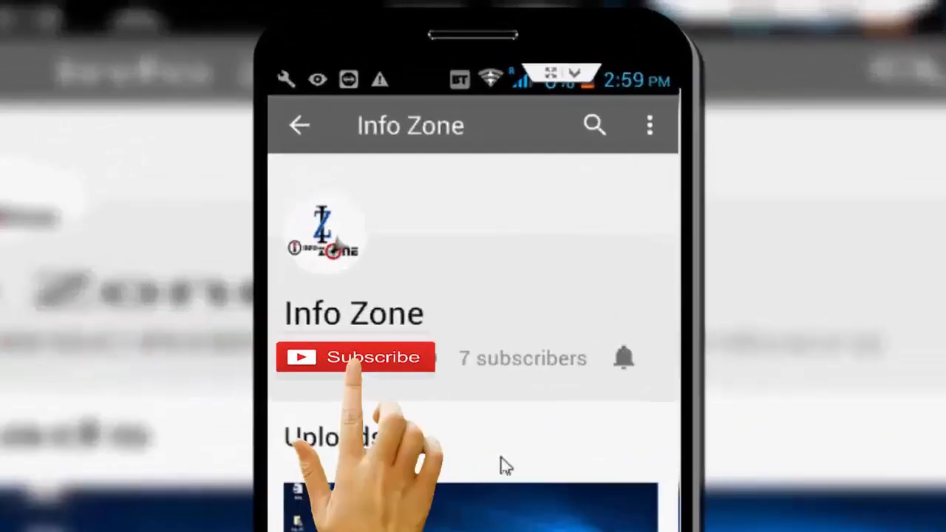
Step: Launch Settings from the home screen and go to Wireless & networks
left_click(356, 356)
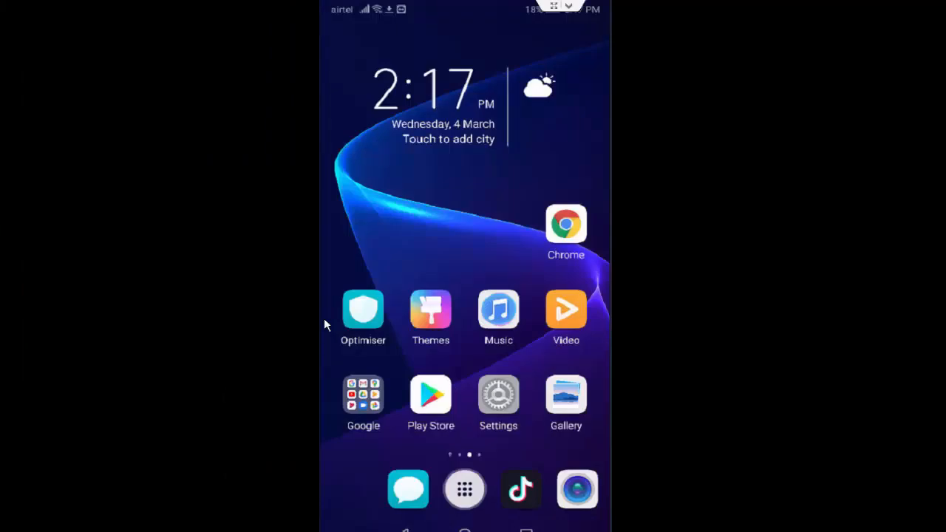
left_click(498, 395)
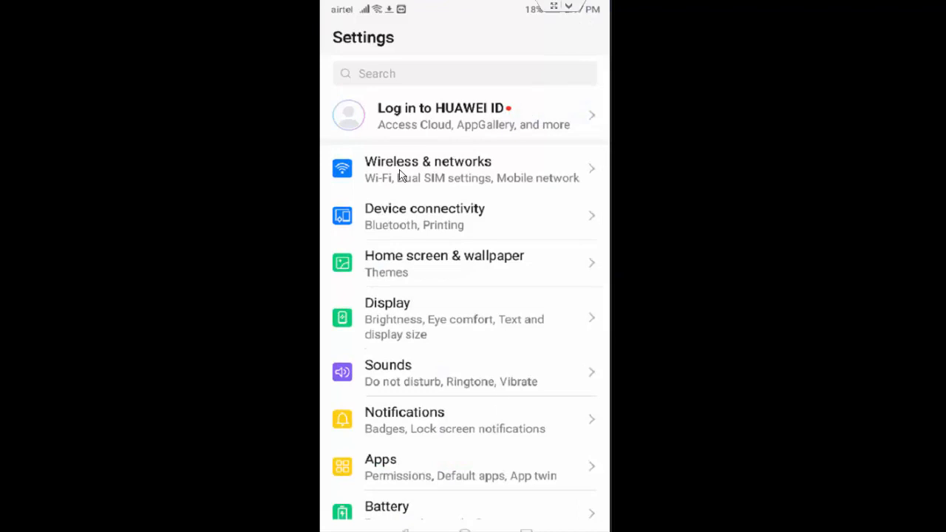
mouse_move(421, 174)
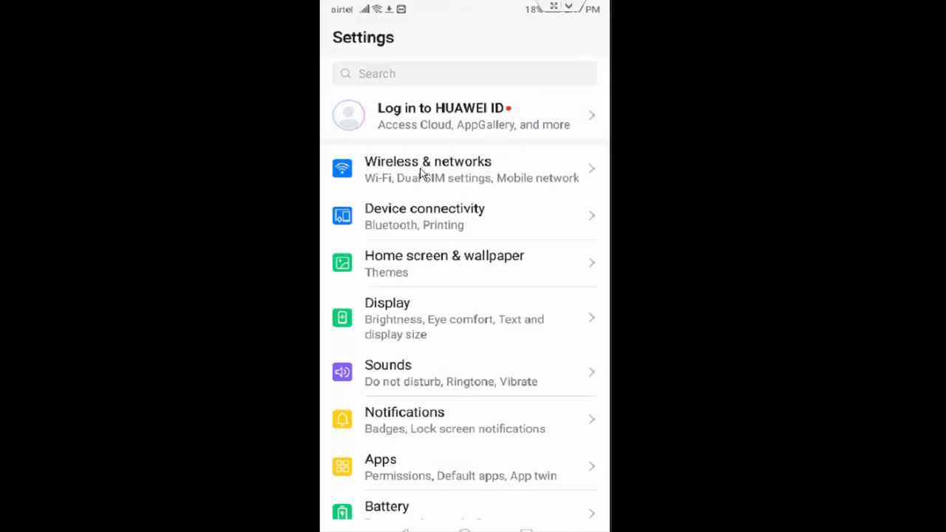
left_click(427, 168)
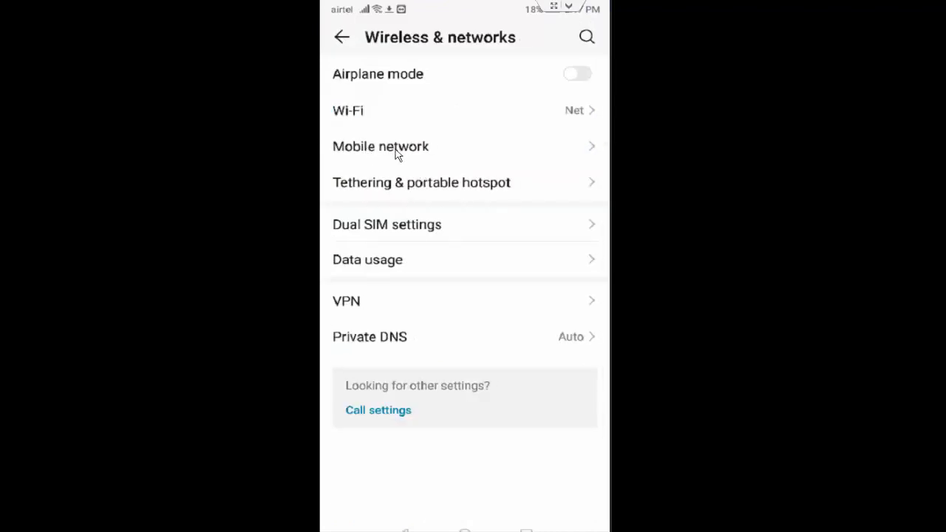
mouse_move(382, 150)
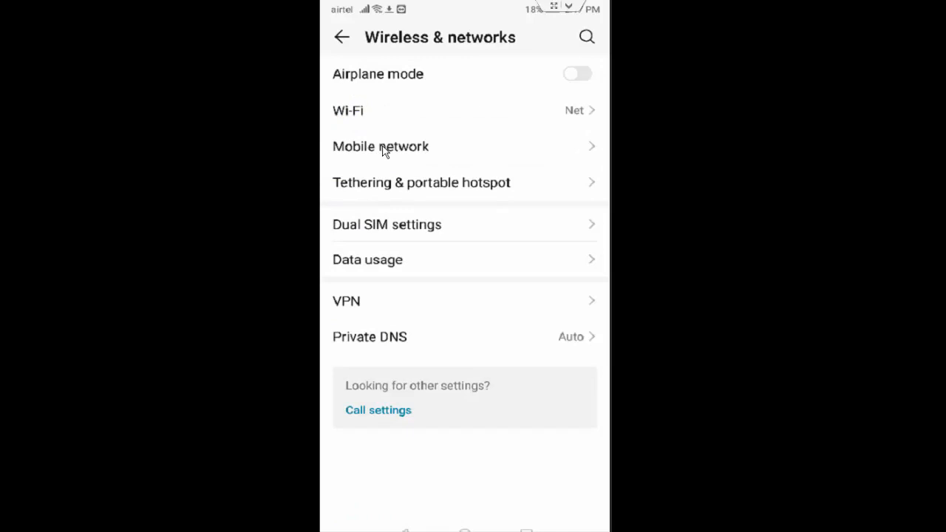
Step: In Mobile network, check the AIRTEL MOBILE OFFICE APN and confirm LTE/WCDMA/GSM auto preferred mode
left_click(381, 146)
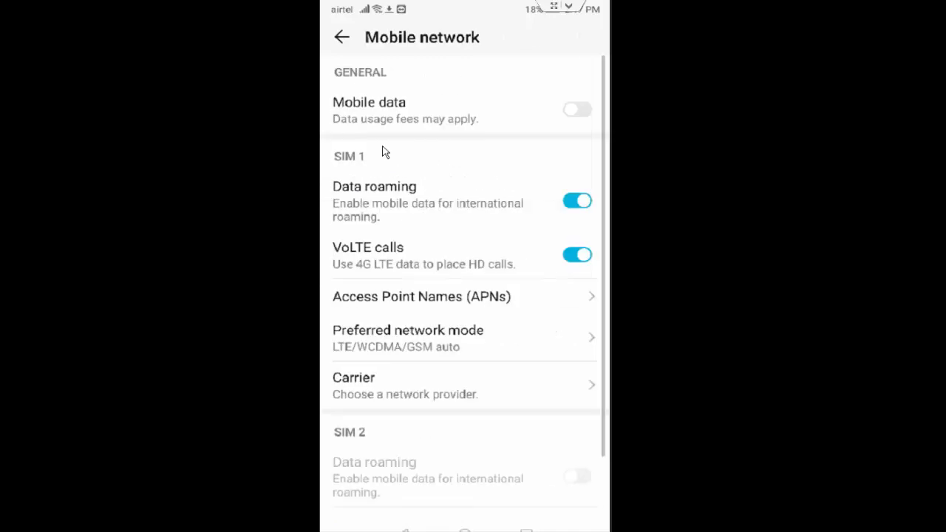
mouse_move(370, 311)
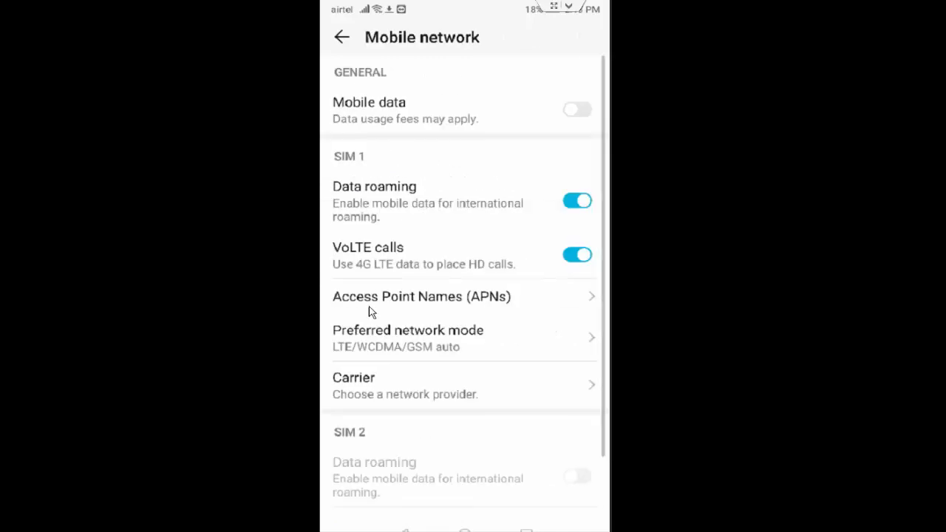
left_click(422, 296)
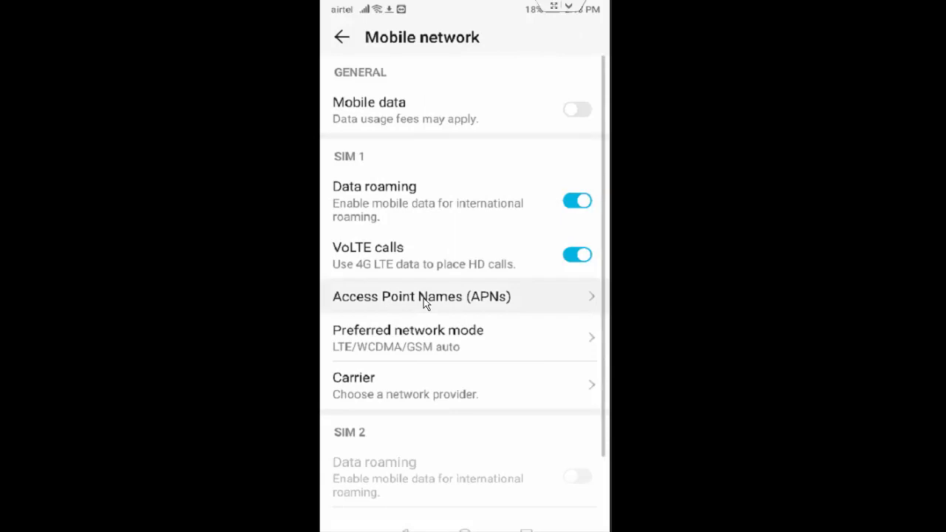
left_click(422, 296)
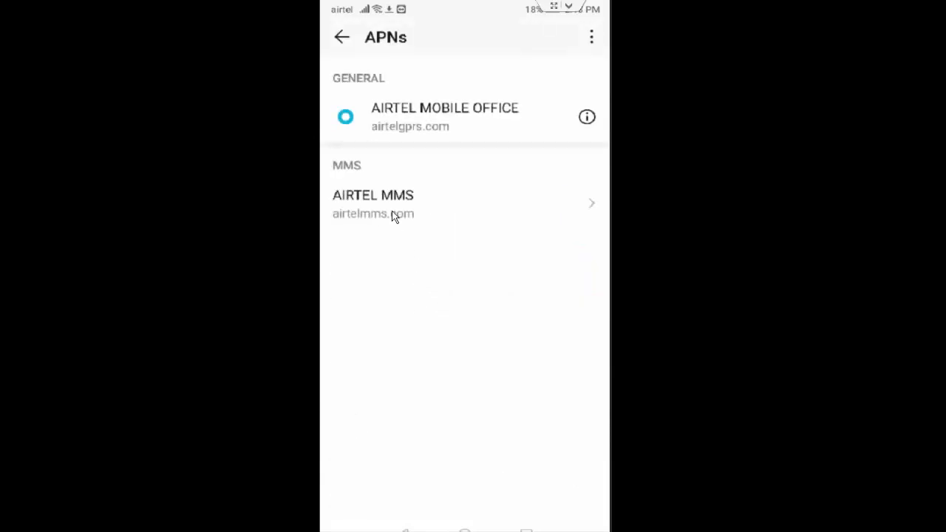
left_click(341, 36)
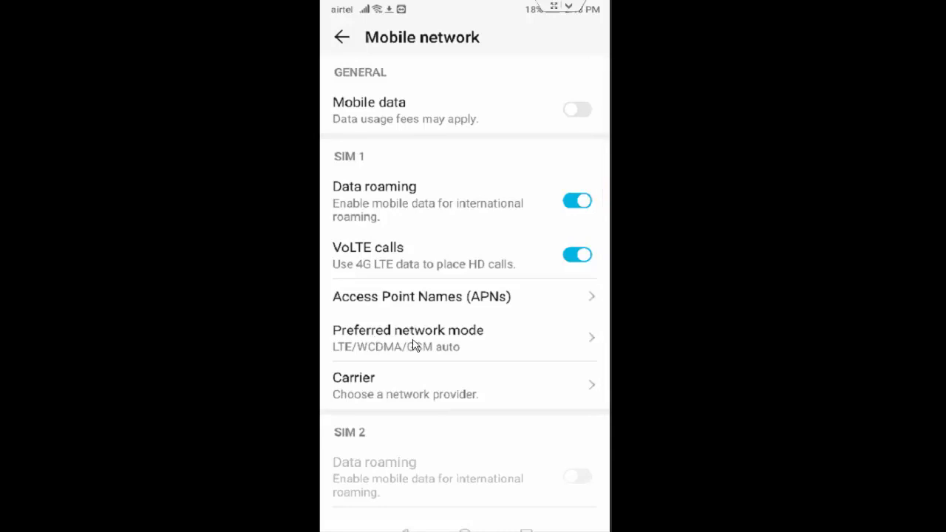
left_click(407, 337)
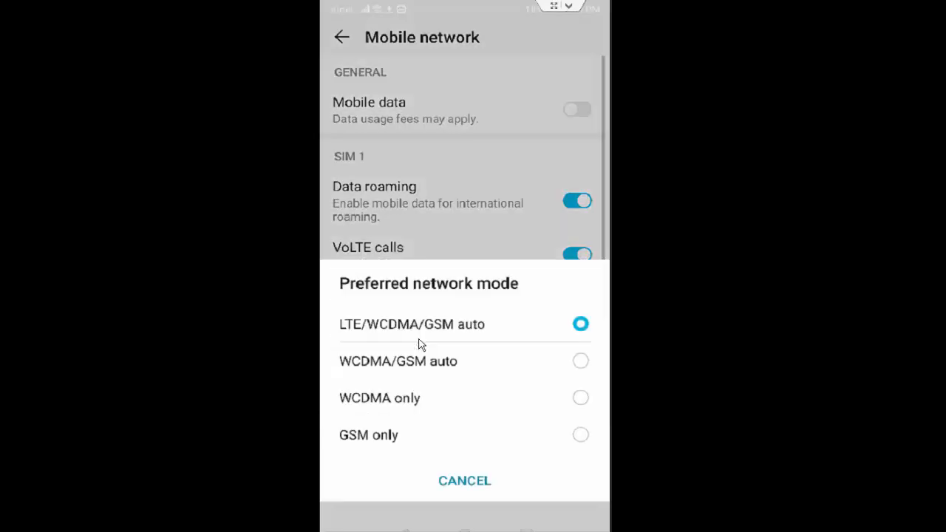
mouse_move(362, 334)
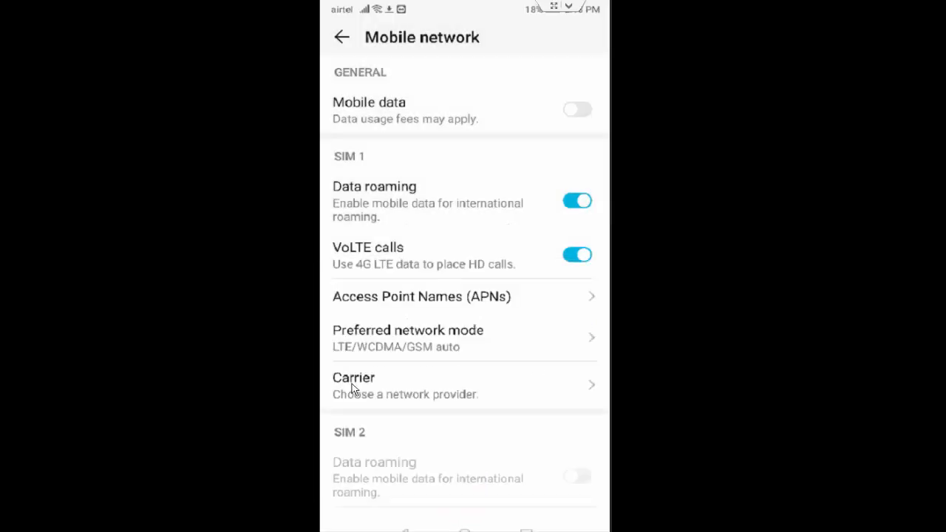
Step: Disable automatic carrier selection, confirm the auto-select dialog, and return to the home screen
left_click(353, 384)
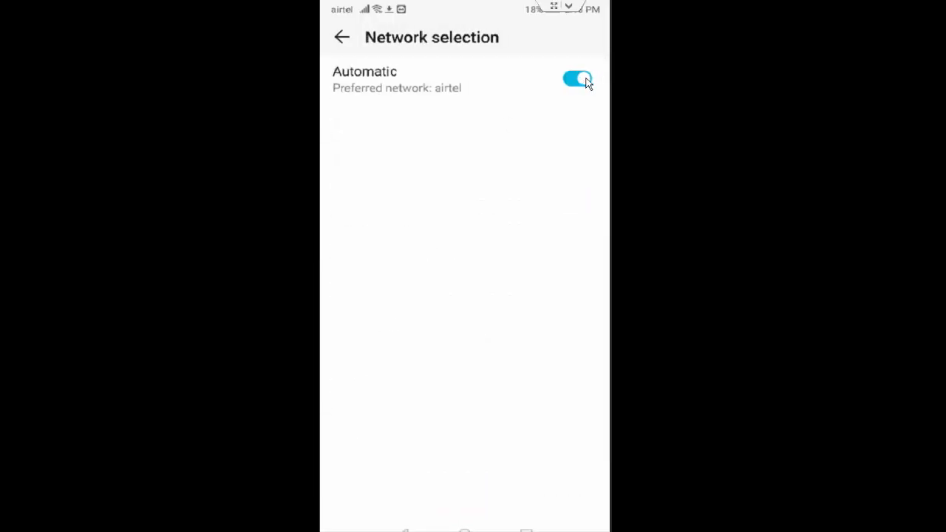
left_click(577, 79)
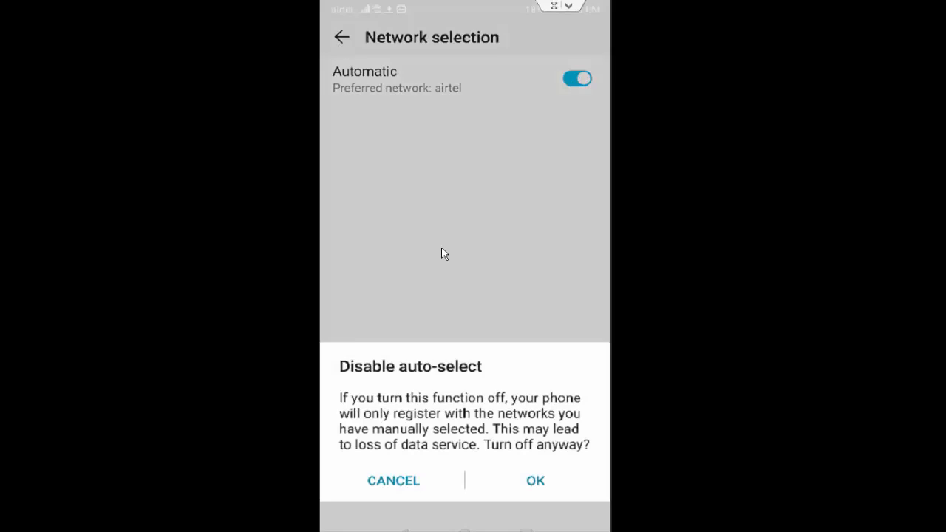
left_click(535, 480)
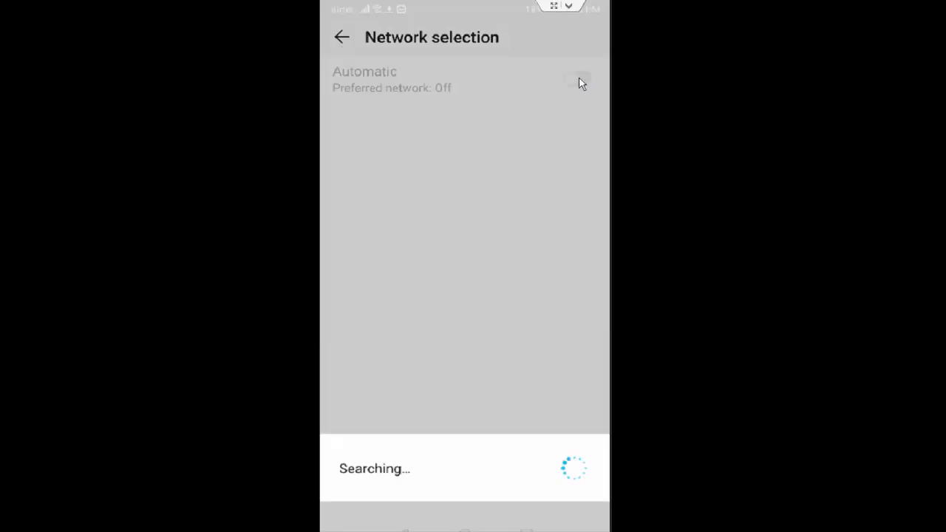
left_click(577, 79)
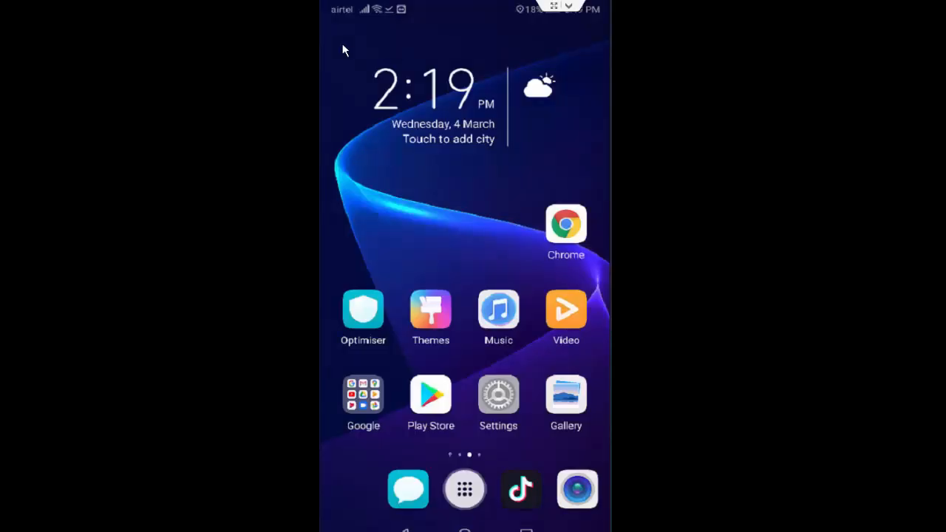
Step: Reopen Settings, go to System > Date & time, and toggle automatic date and time off and on
left_click(498, 394)
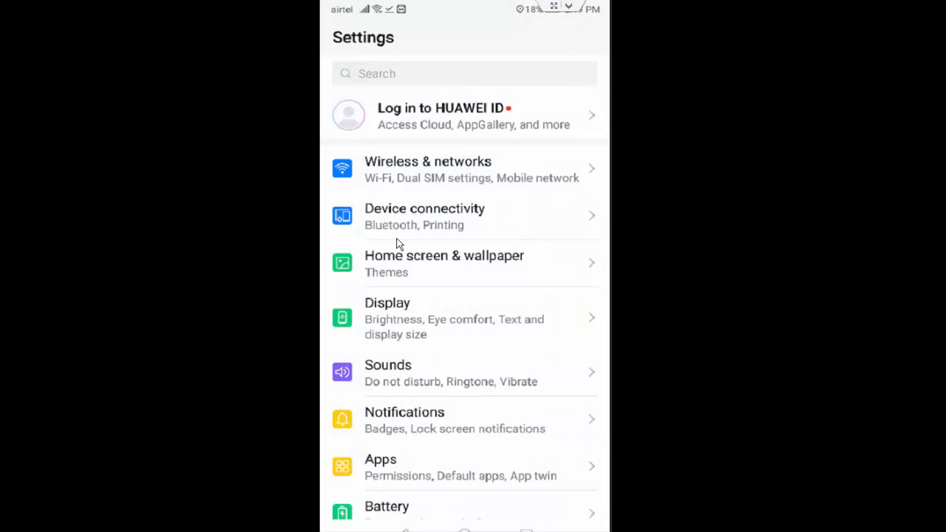
scroll("down", 3)
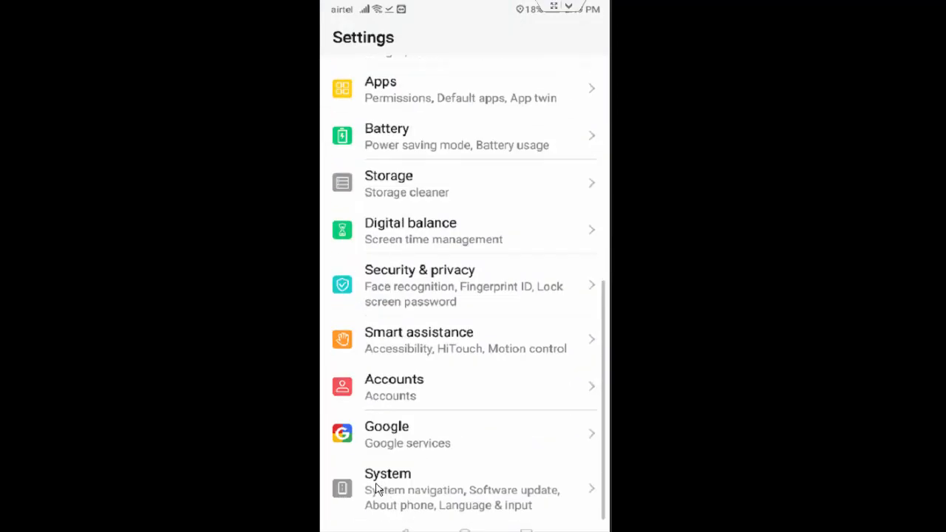
left_click(387, 487)
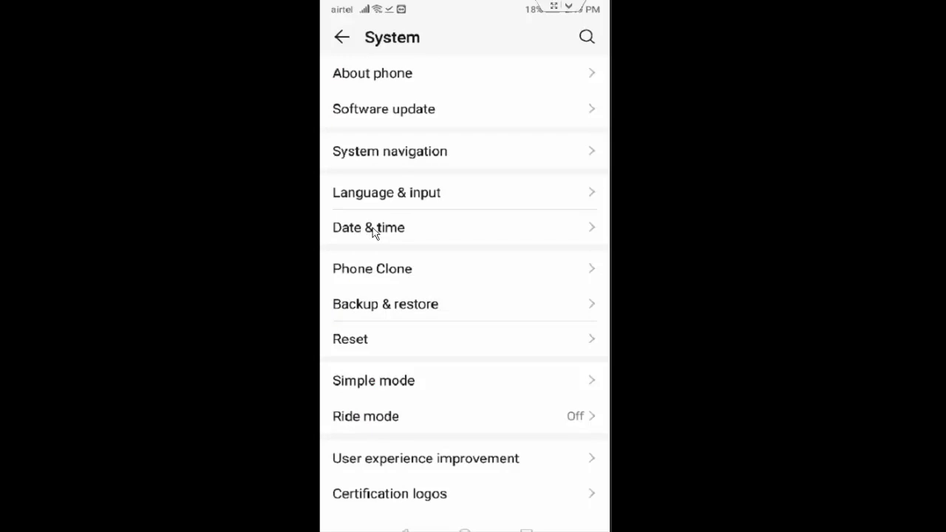
left_click(368, 228)
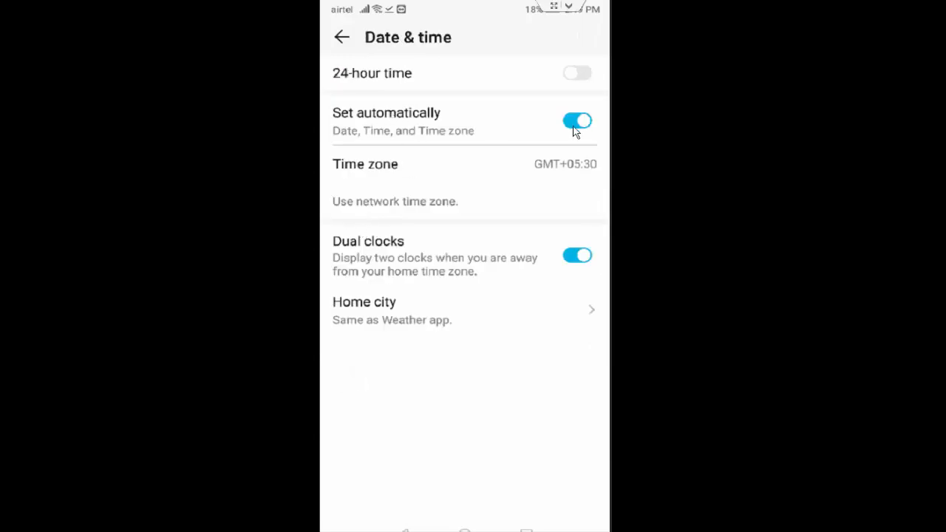
left_click(577, 121)
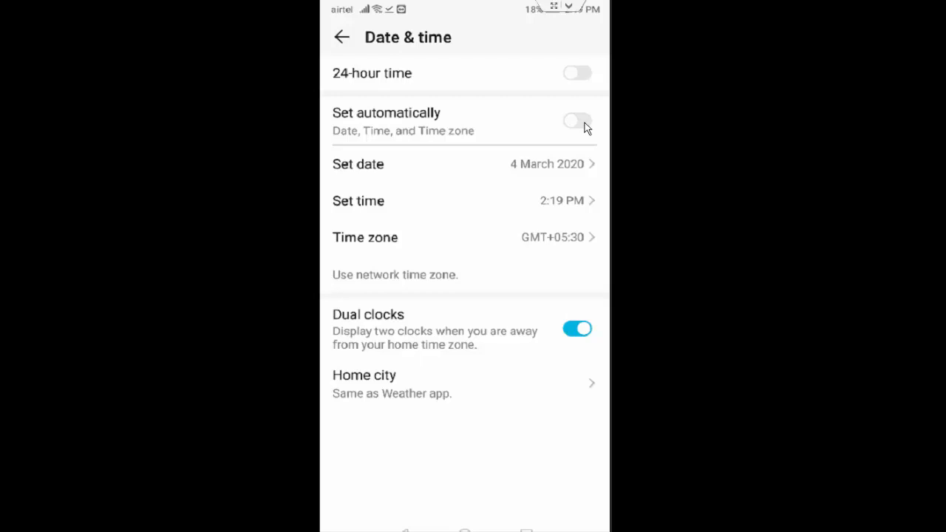
left_click(577, 120)
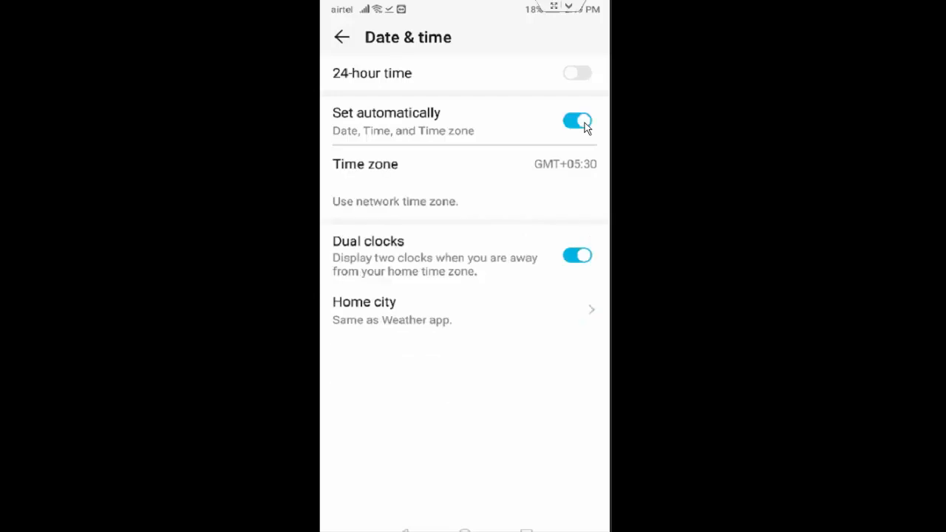